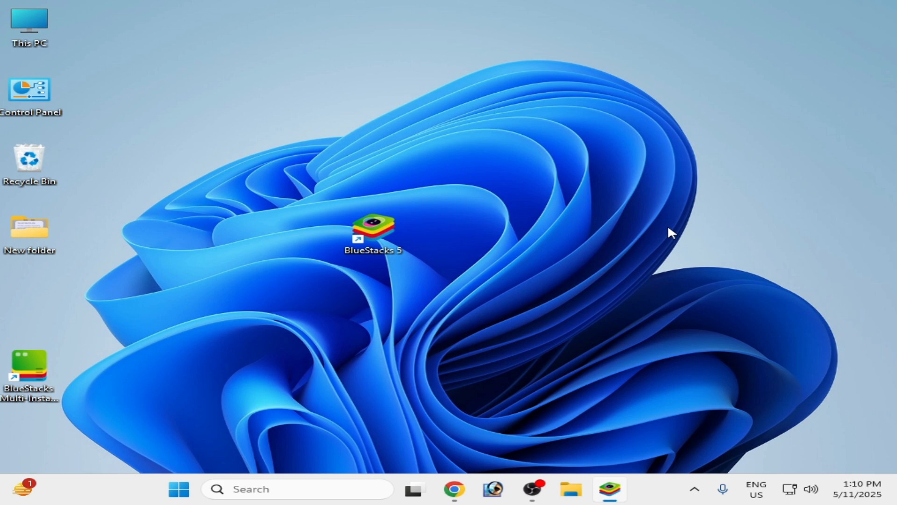
Step: Launch BlueStacks 5 and dismiss its launch error message
double_click(375, 229)
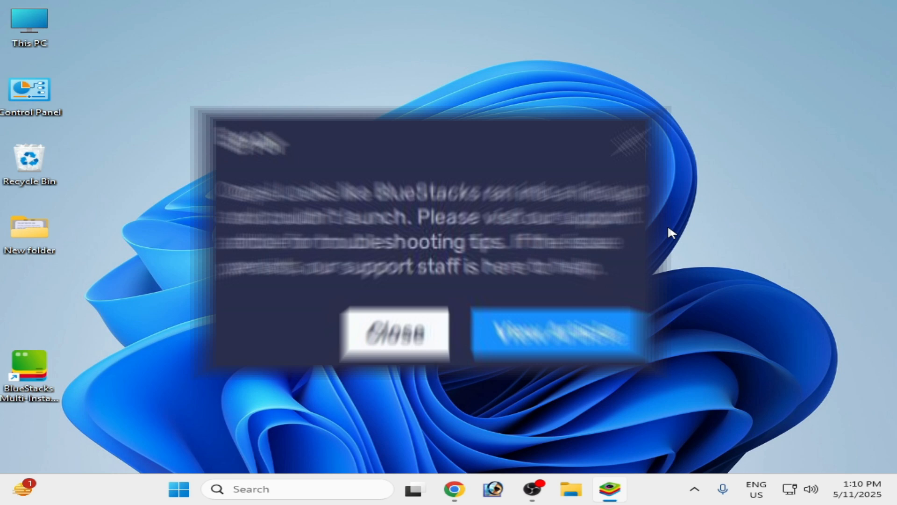
left_click(393, 333)
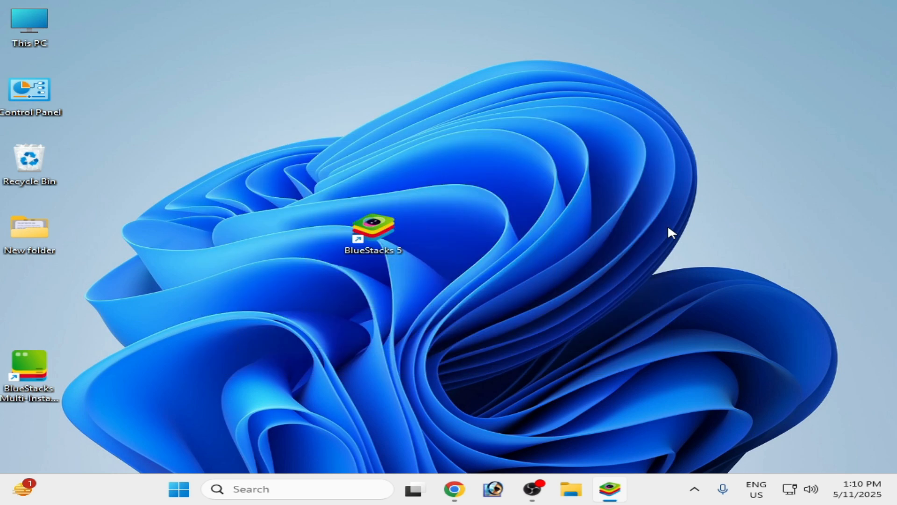
mouse_move(674, 234)
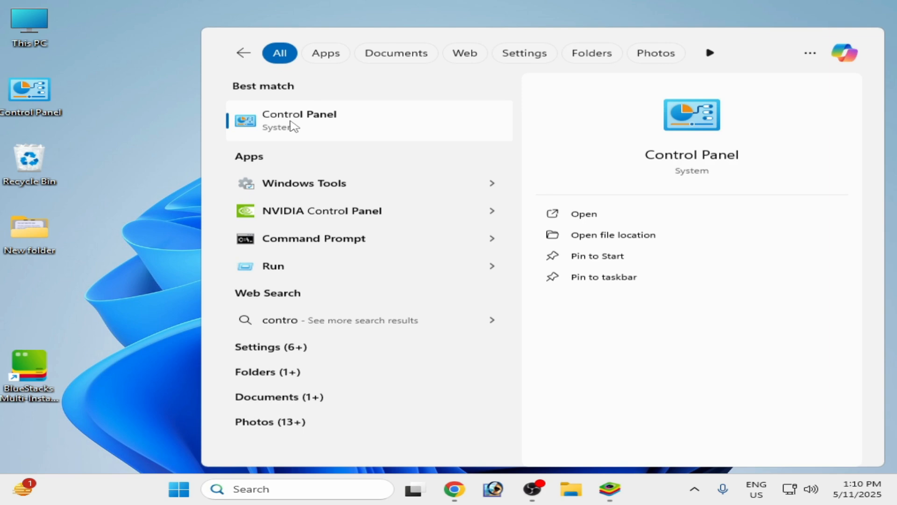
Step: From Control Panel's Programs and Features, bring up the Windows Features list
left_click(299, 121)
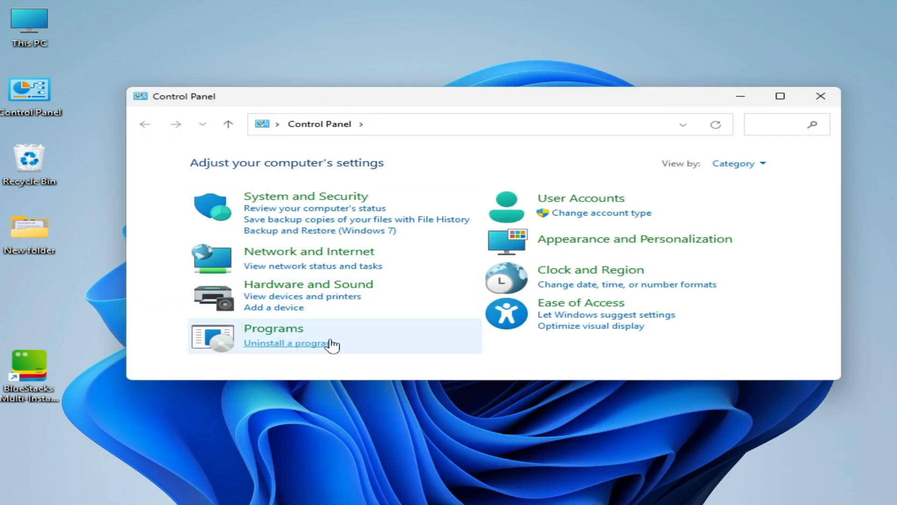
left_click(738, 163)
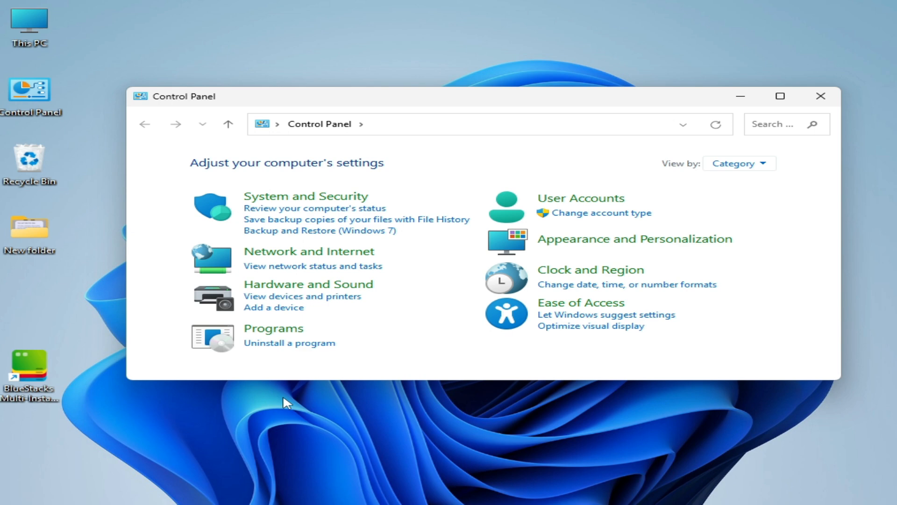
left_click(288, 342)
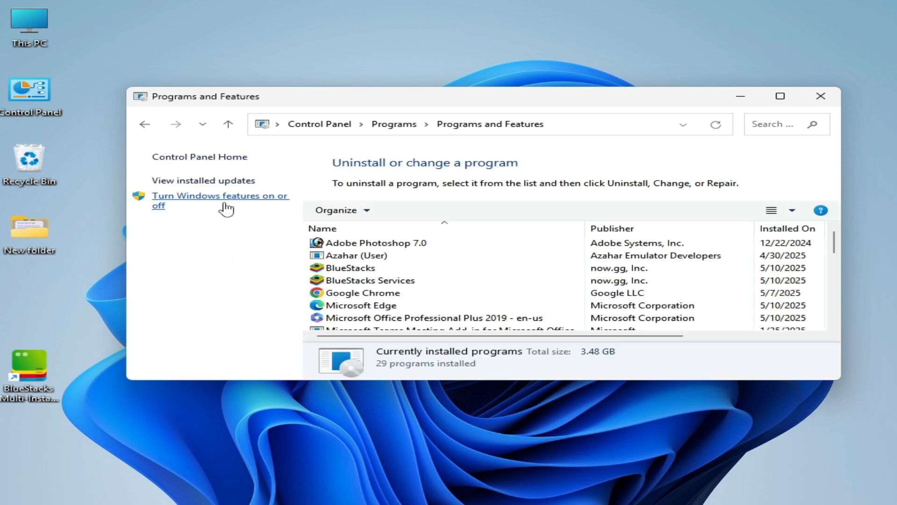
left_click(219, 195)
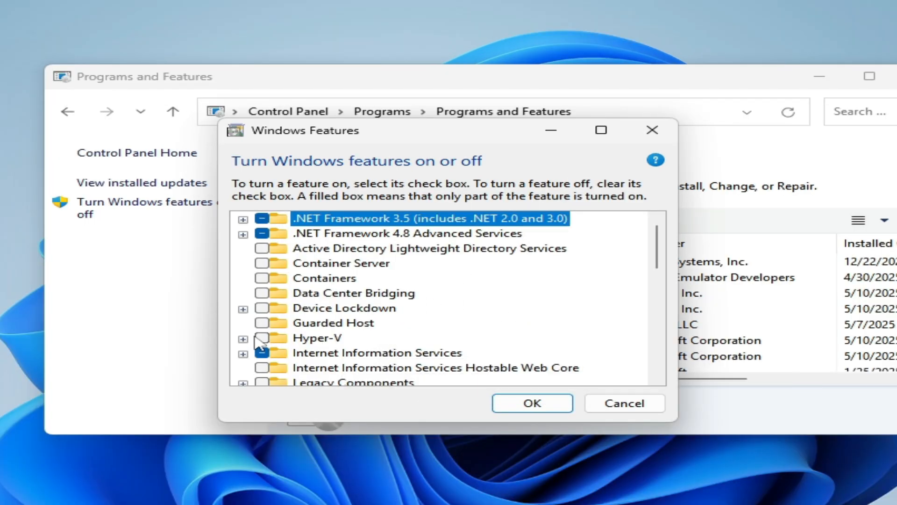
Step: Enable Hyper-V with its Management Tools and Platform, and apply the feature change
left_click(263, 337)
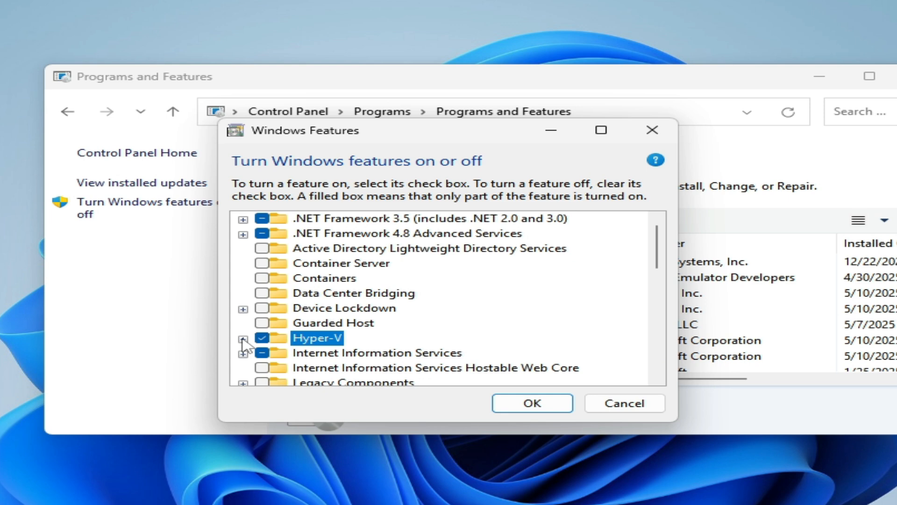
left_click(243, 337)
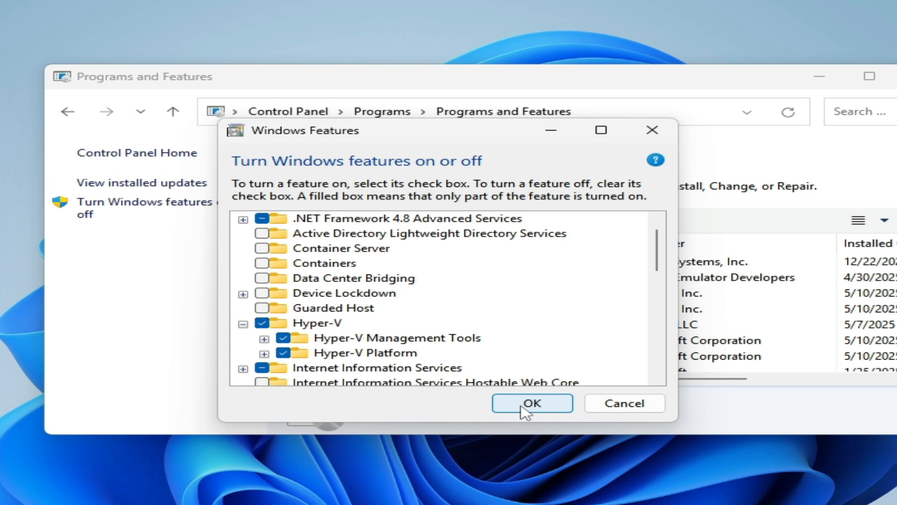
left_click(531, 403)
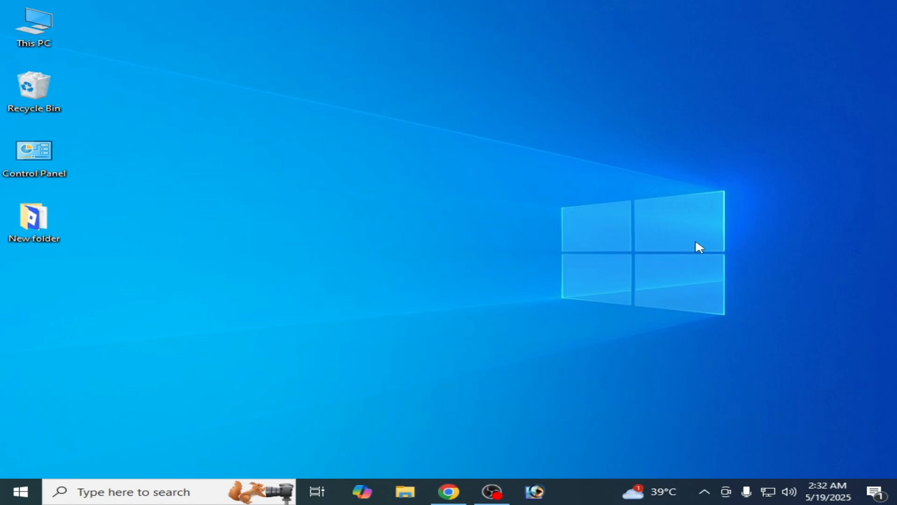
mouse_move(685, 249)
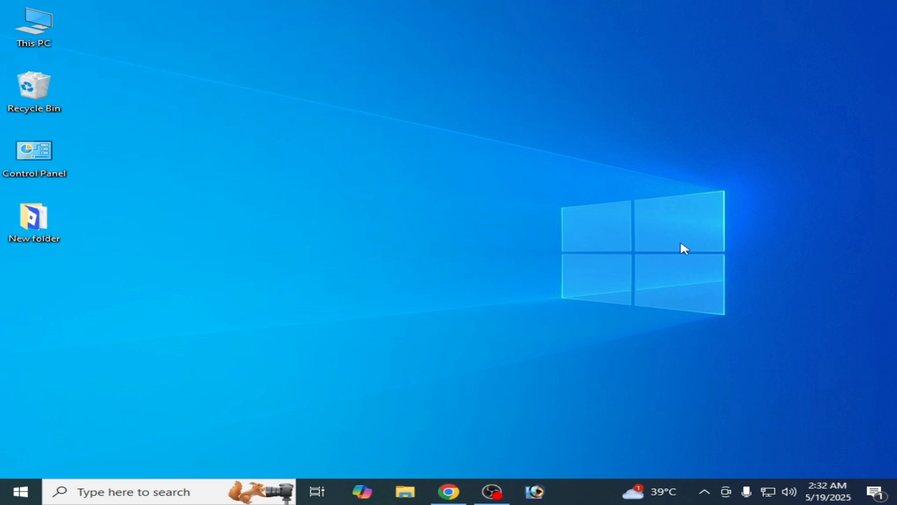
left_click(705, 491)
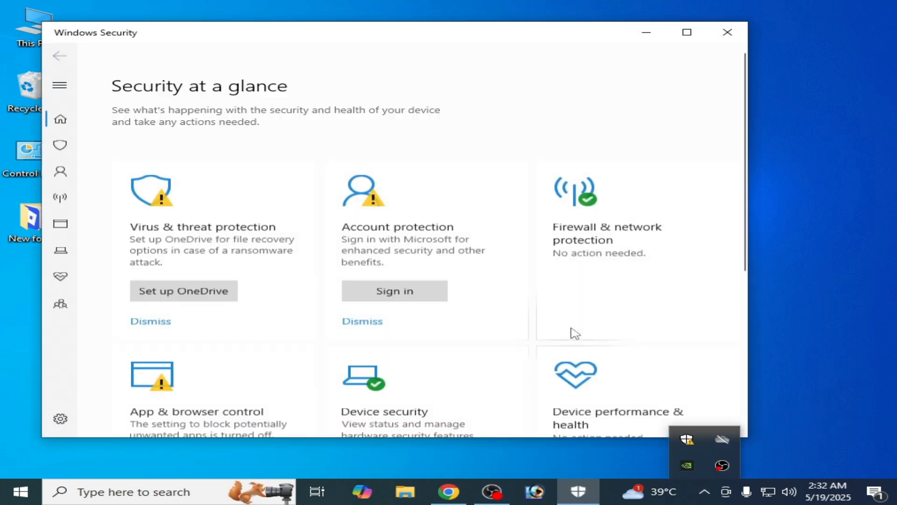
scroll("down", 3)
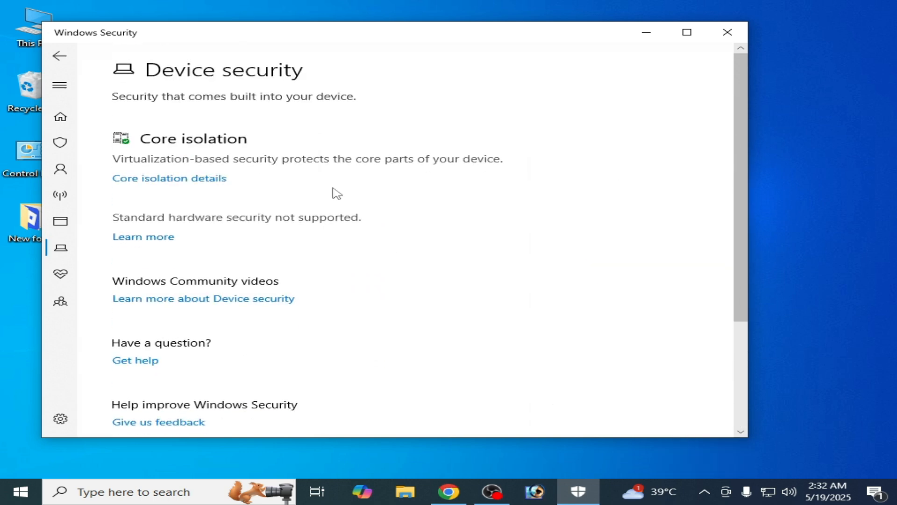
left_click(170, 177)
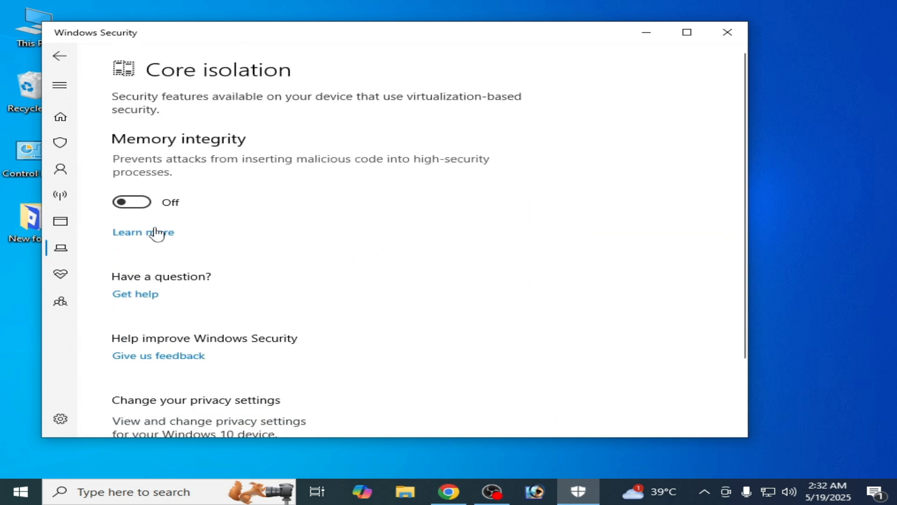
mouse_move(306, 302)
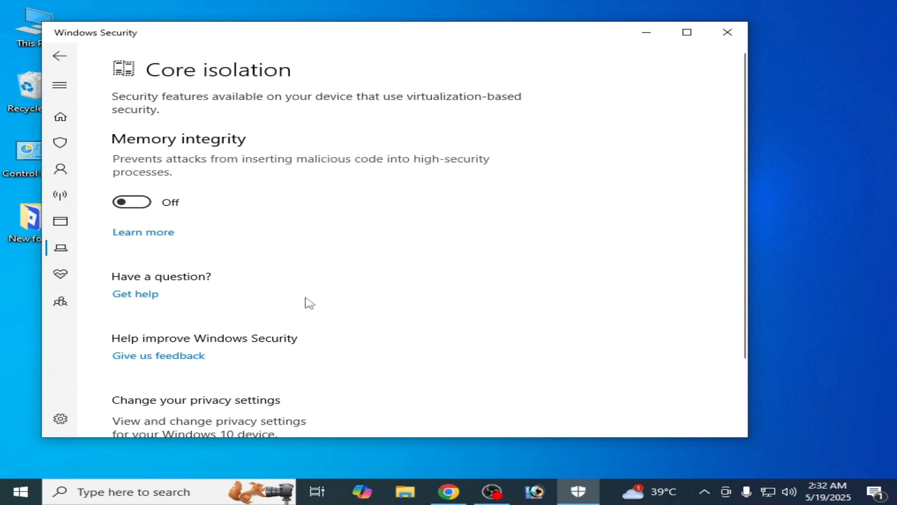
mouse_move(648, 174)
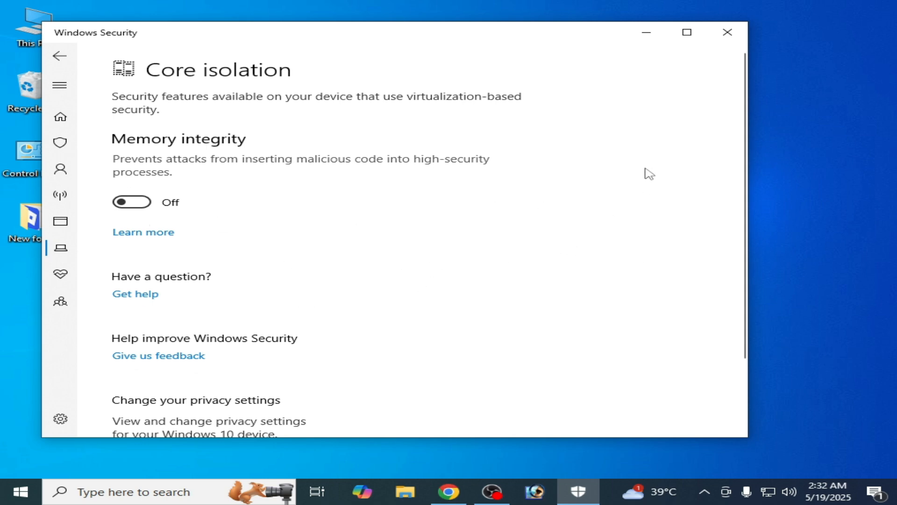
left_click(726, 32)
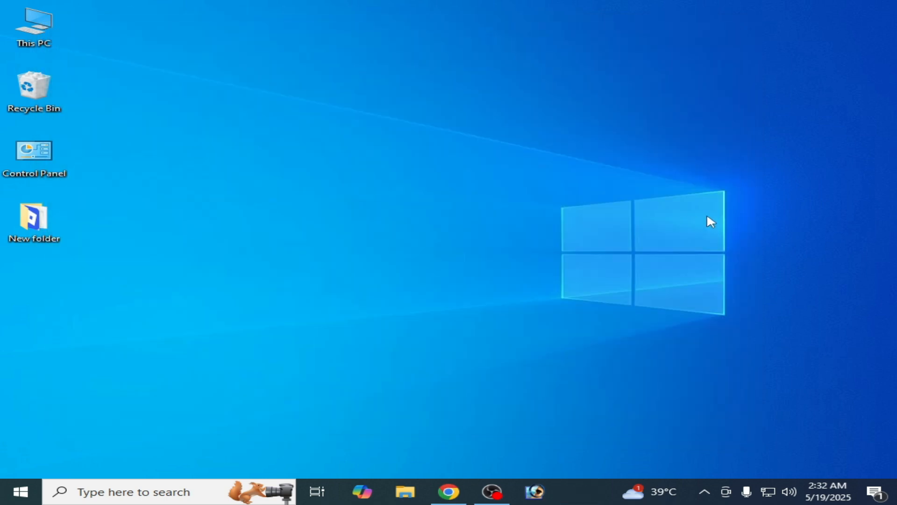
mouse_move(740, 223)
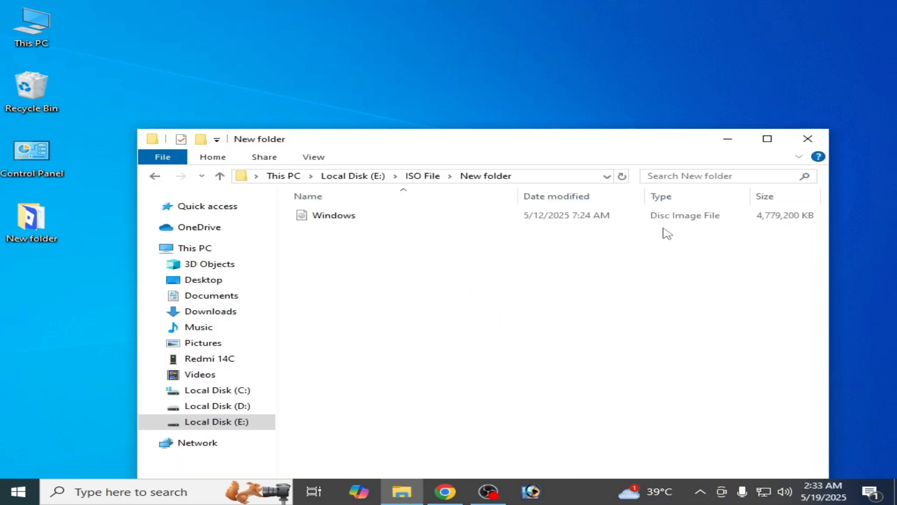
mouse_move(334, 215)
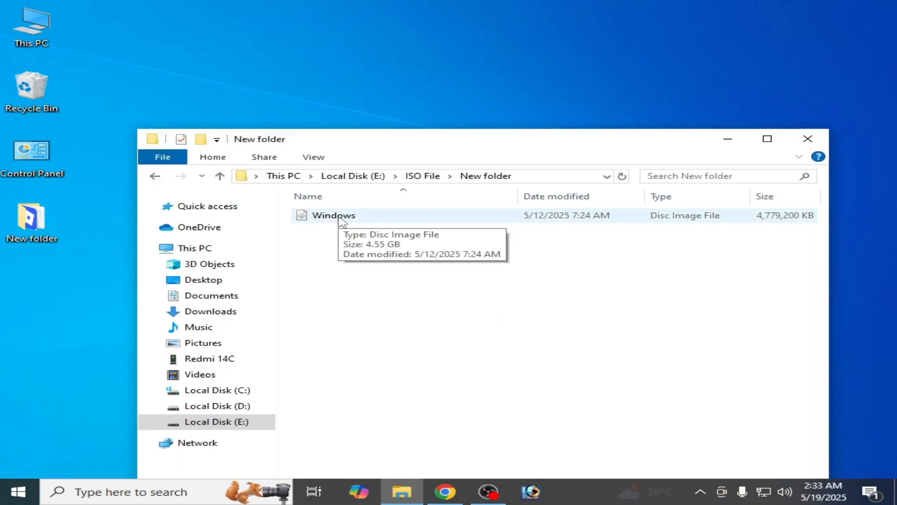
Step: Mount the Windows ISO and run setup from the mounted DVD drive
right_click(332, 215)
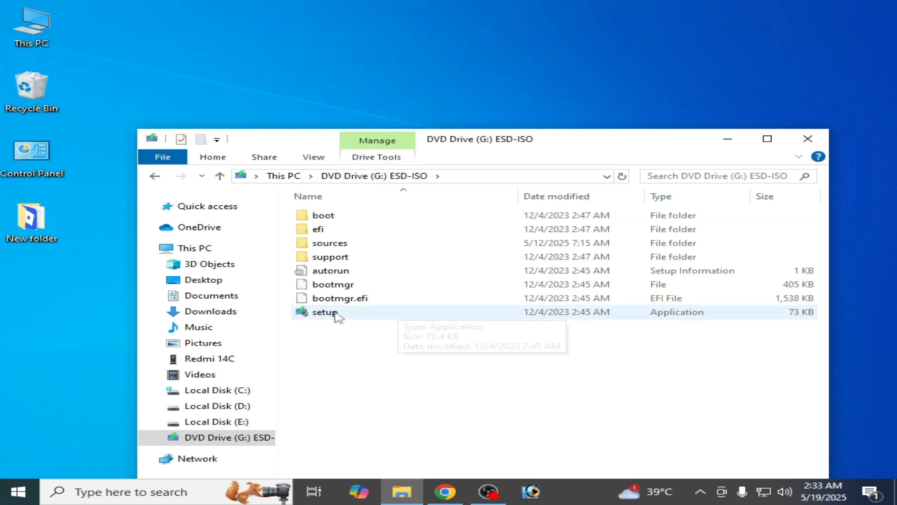
right_click(324, 312)
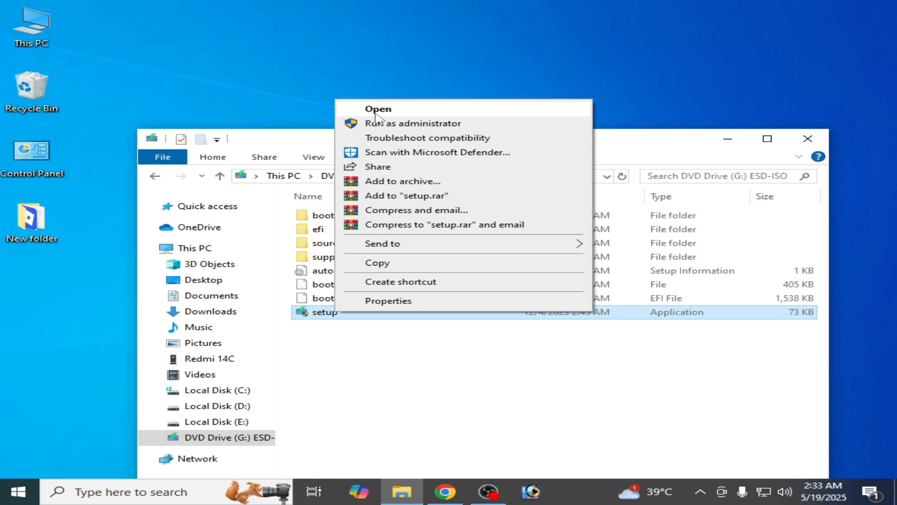
left_click(376, 108)
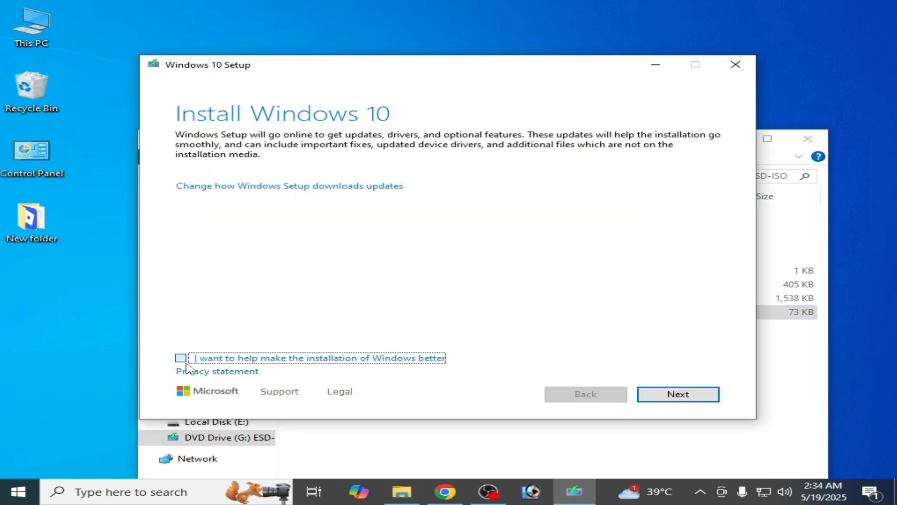
Step: Opt in to help improve, keep personal files and apps, and start the Windows 10 Pro install
left_click(180, 358)
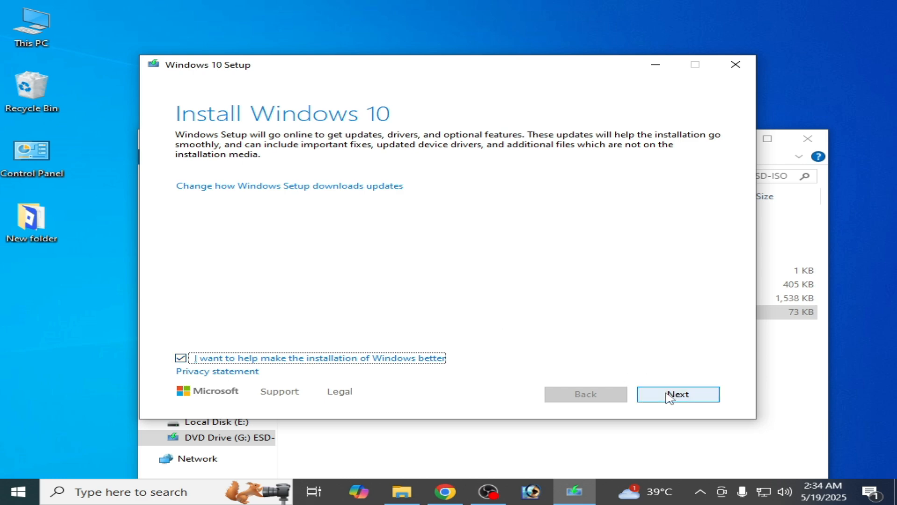
left_click(678, 394)
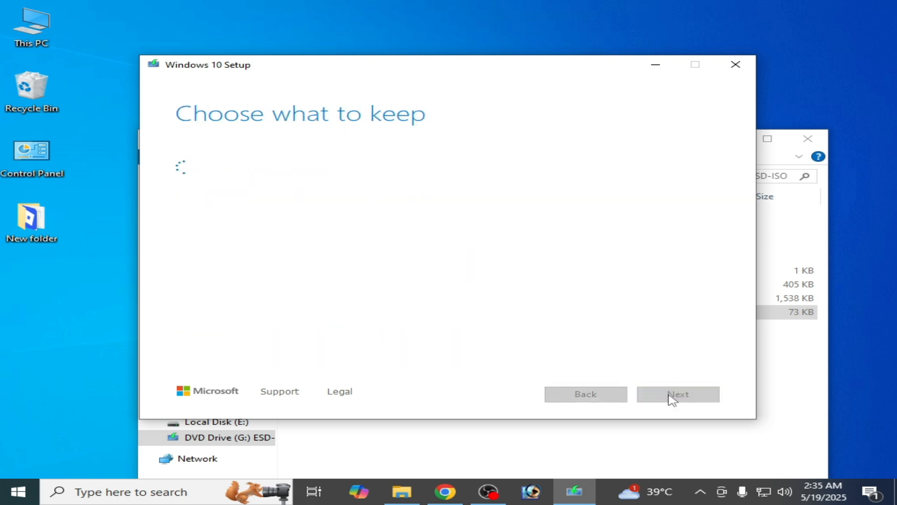
left_click(677, 394)
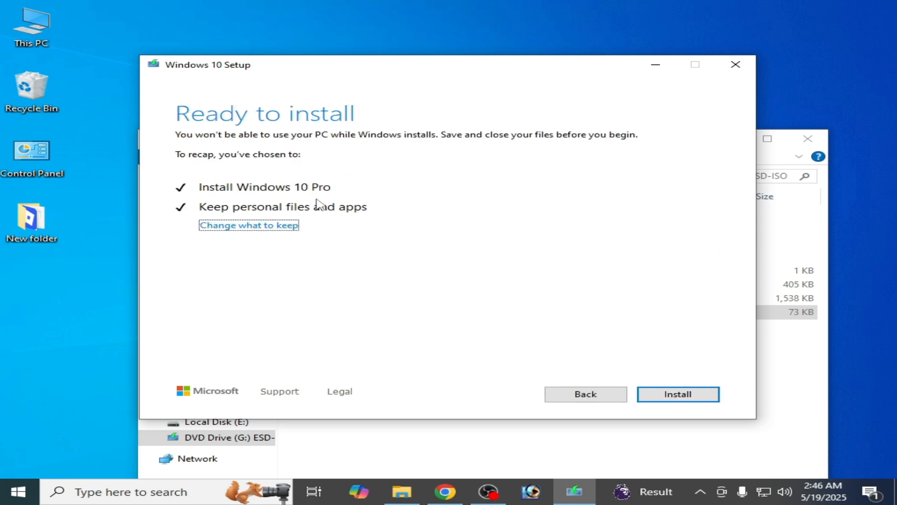
mouse_move(291, 215)
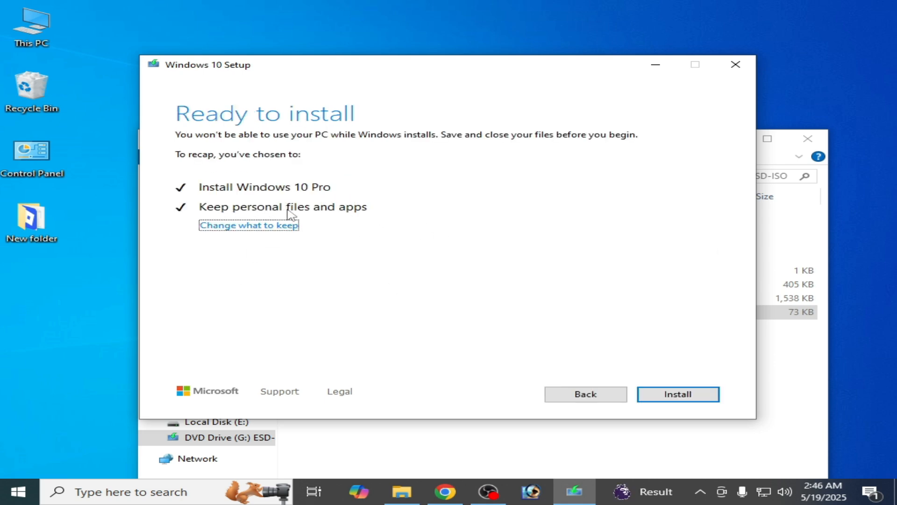
mouse_move(639, 325)
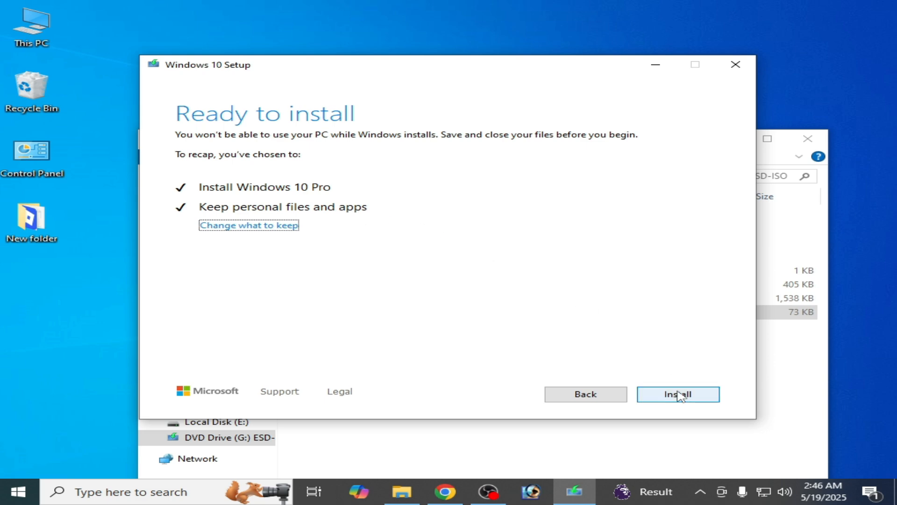
left_click(678, 394)
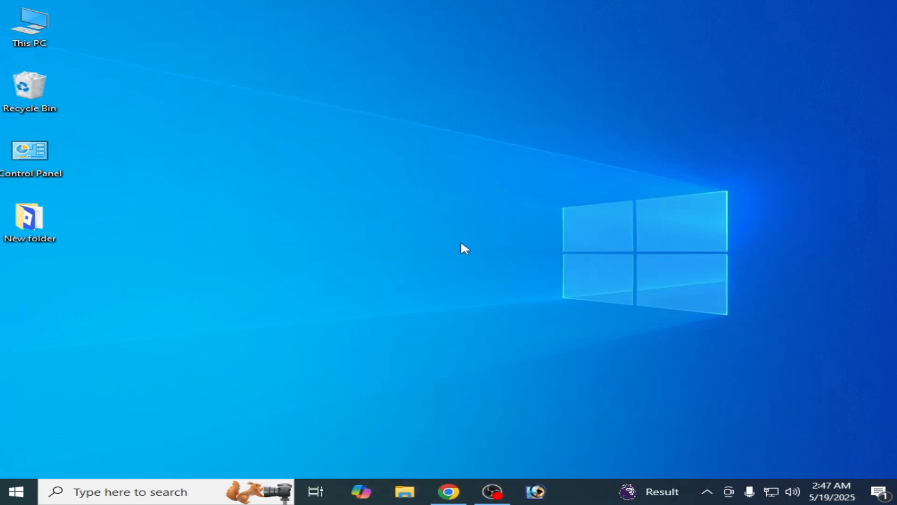
mouse_move(495, 284)
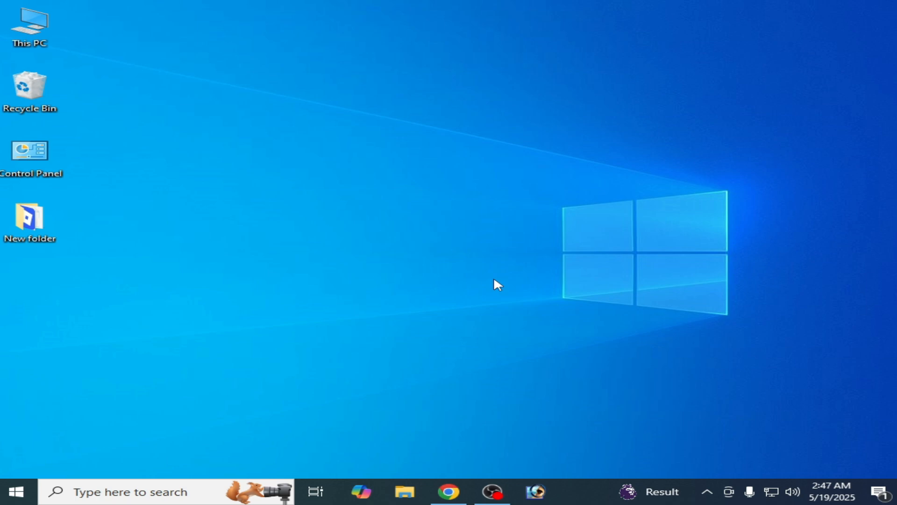
mouse_move(495, 250)
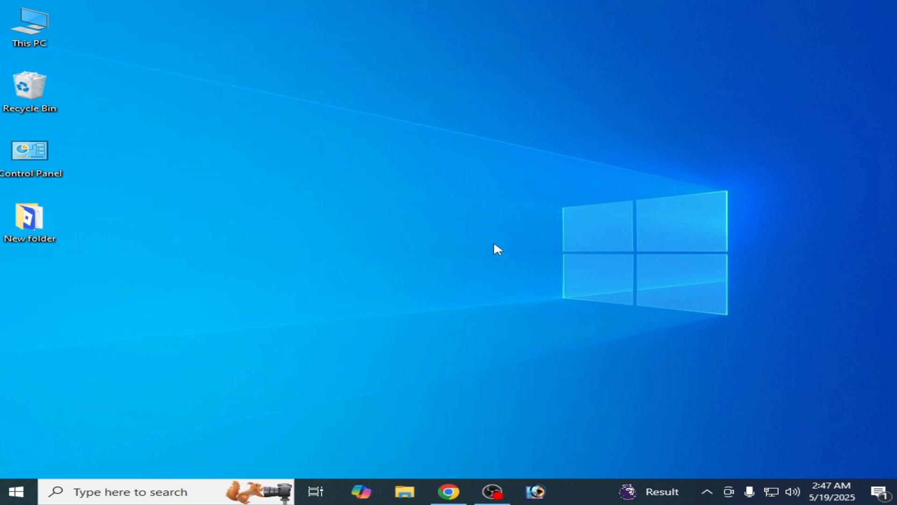